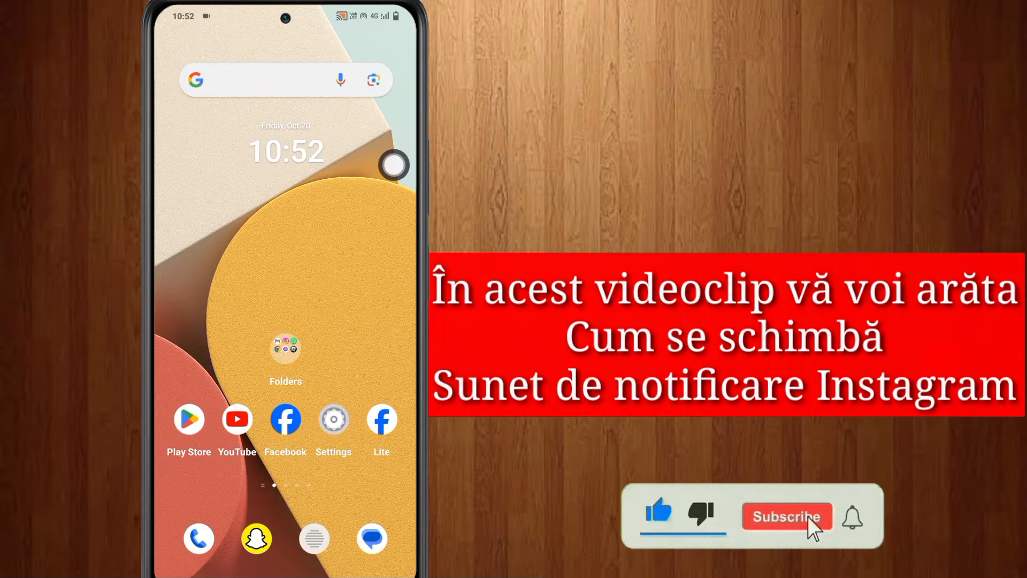
Open the Folders app group on the Android home screen
left_click(286, 350)
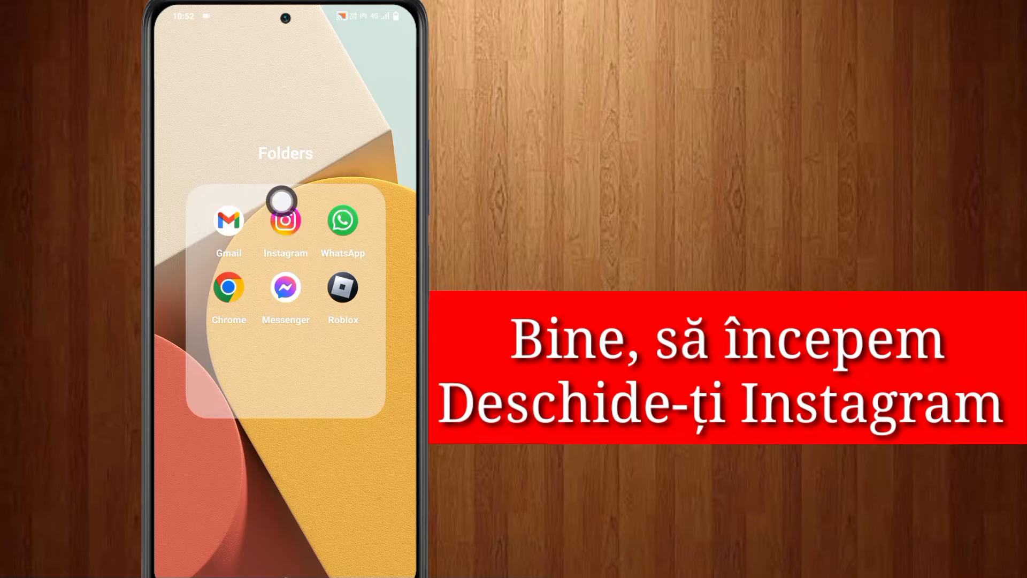
Launch Instagram from the folder and go to your own profile page
left_click(285, 221)
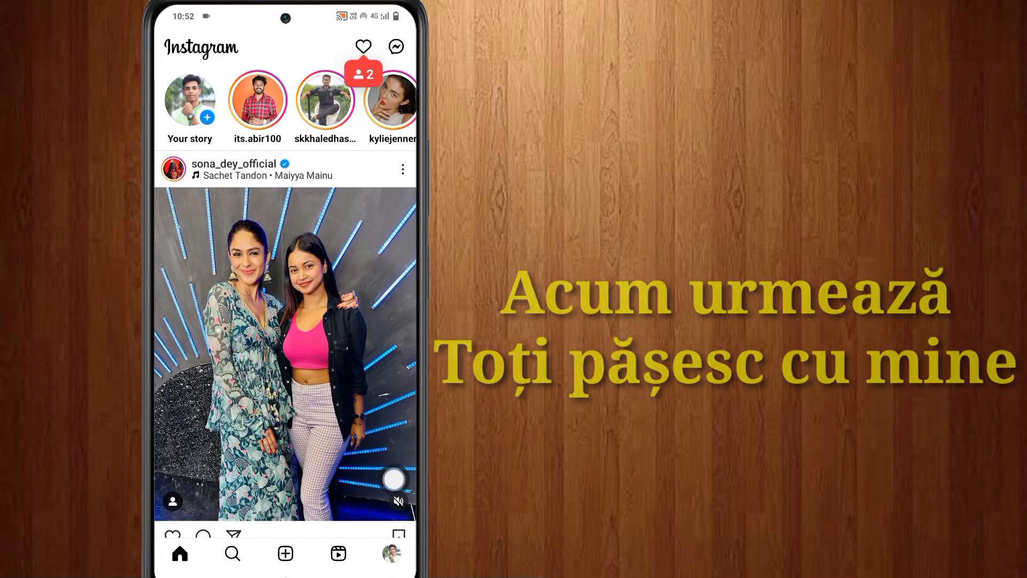
left_click(391, 553)
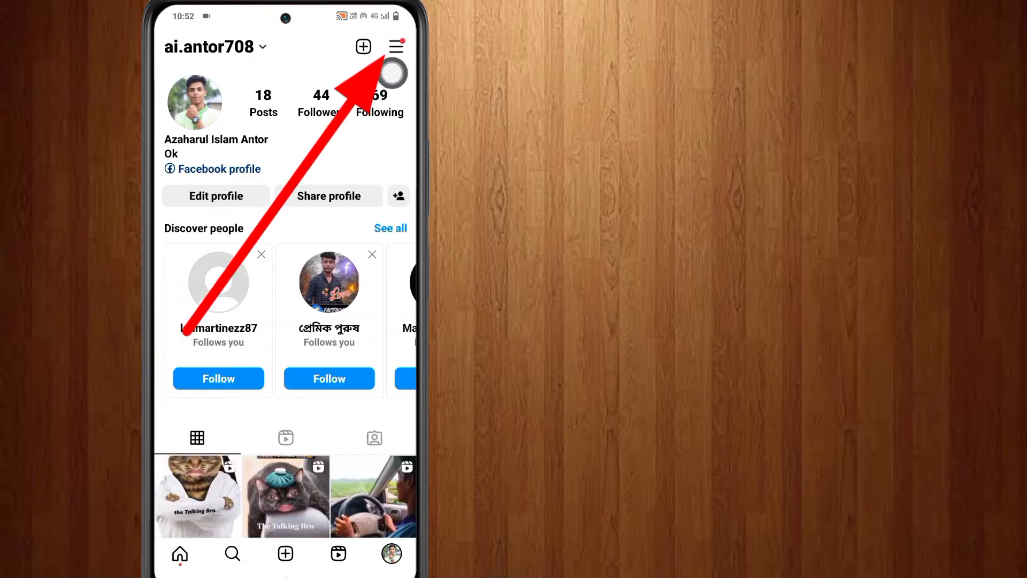
Open Settings and privacy from the profile's top-right menu
left_click(396, 46)
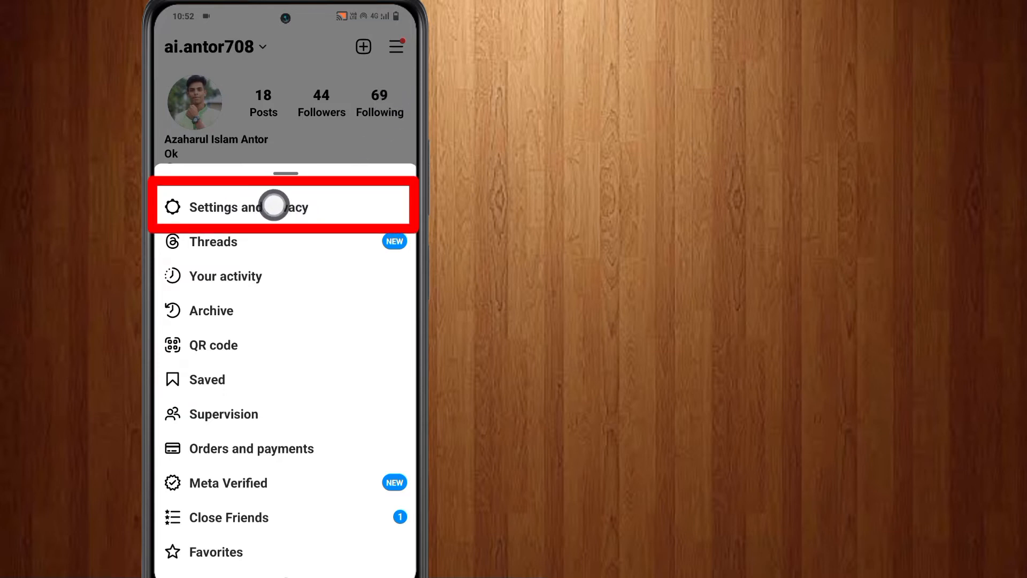
left_click(248, 207)
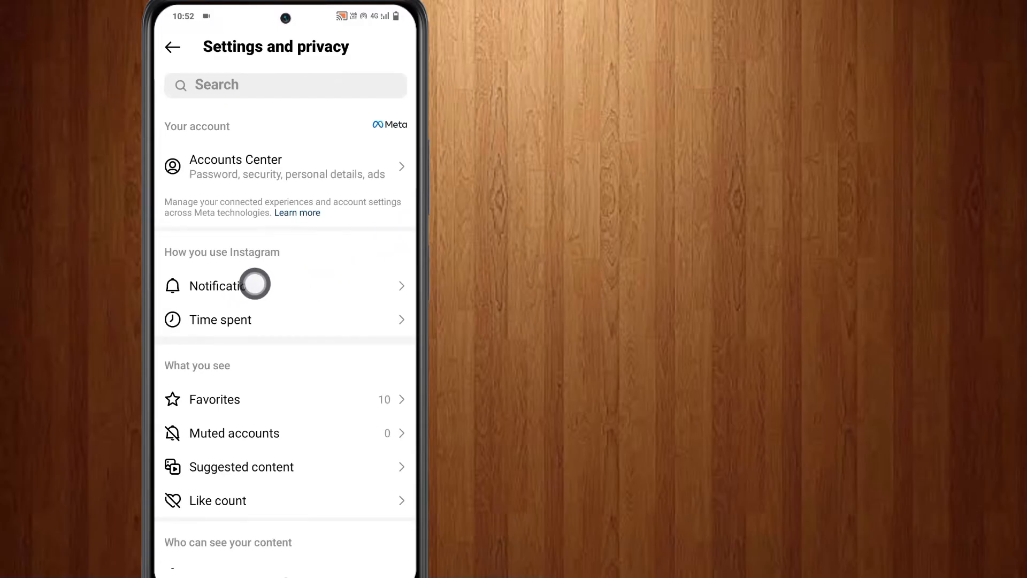
Go to Notifications, then Instagram's additional options in system settings
left_click(212, 286)
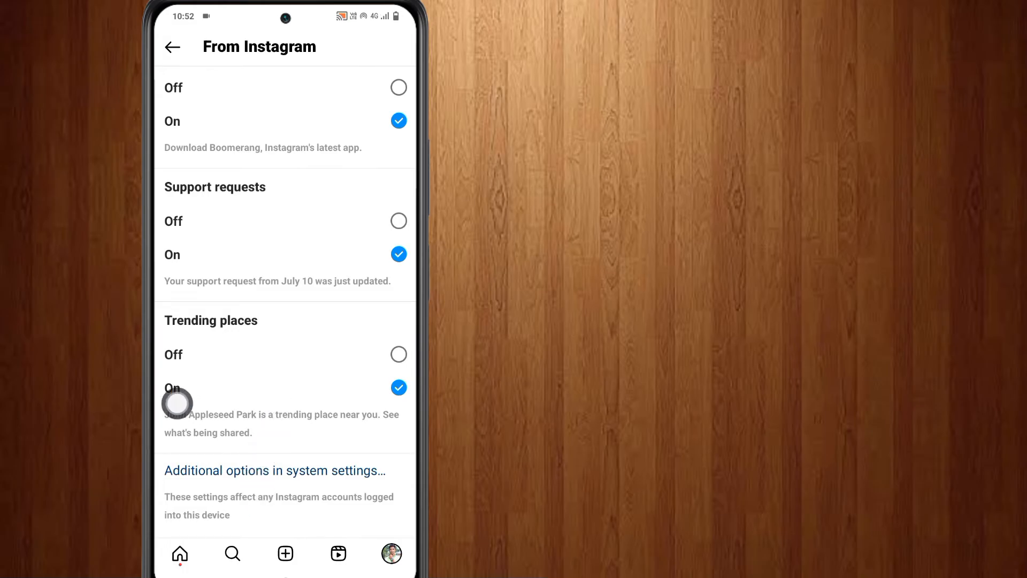
left_click(274, 470)
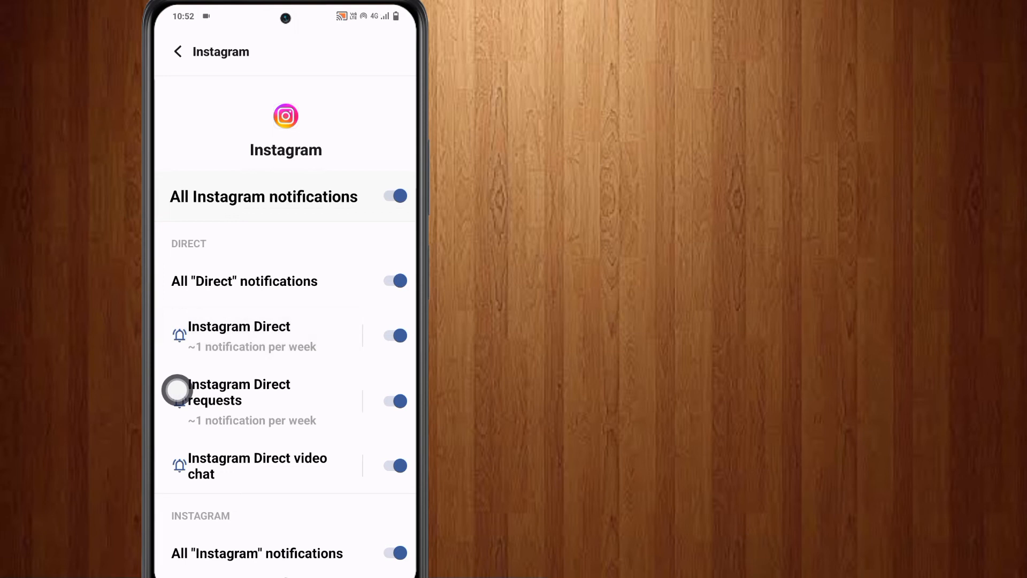
Change the Instagram notification sound from Bird to Mute
left_click(239, 327)
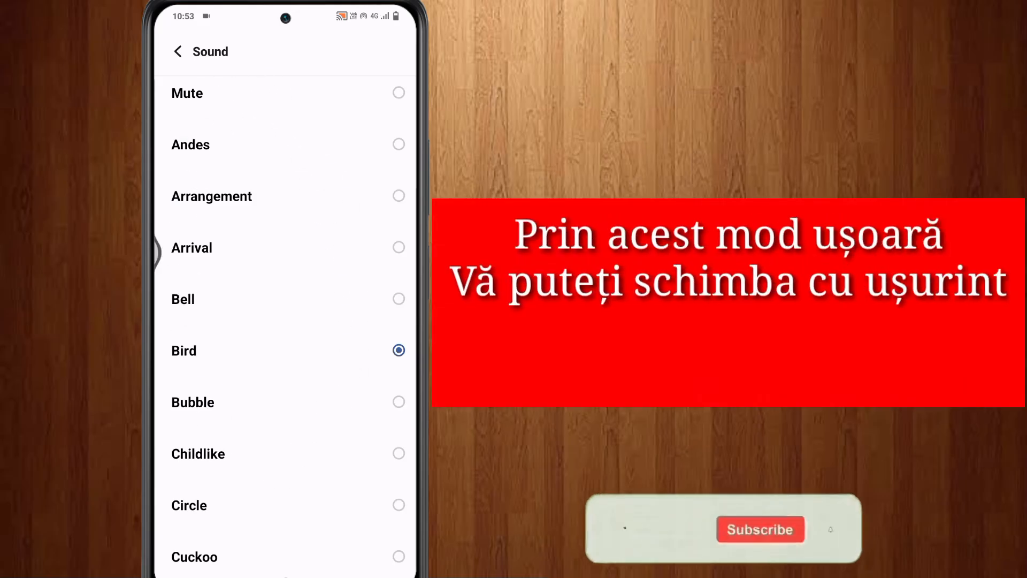
left_click(398, 93)
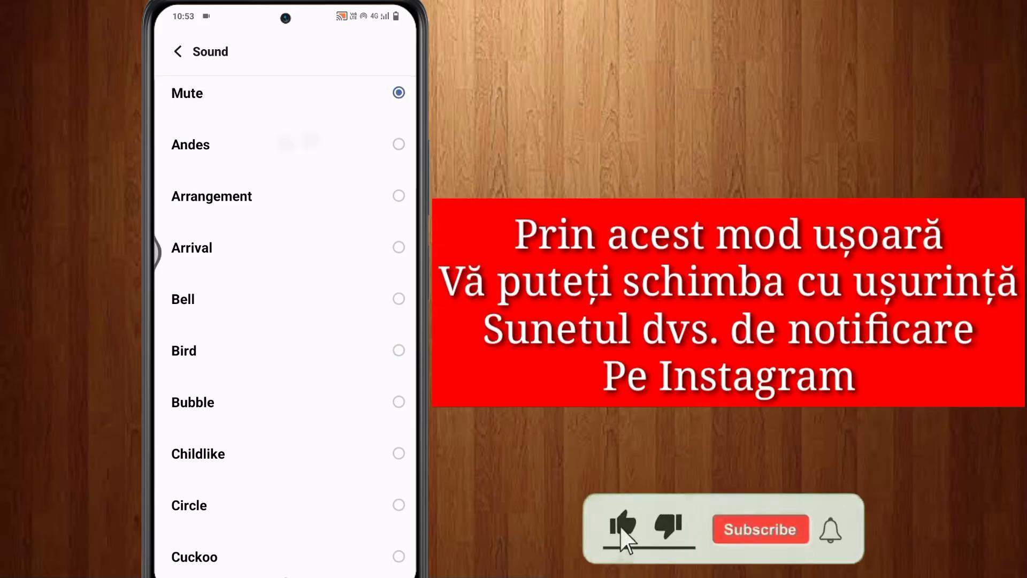